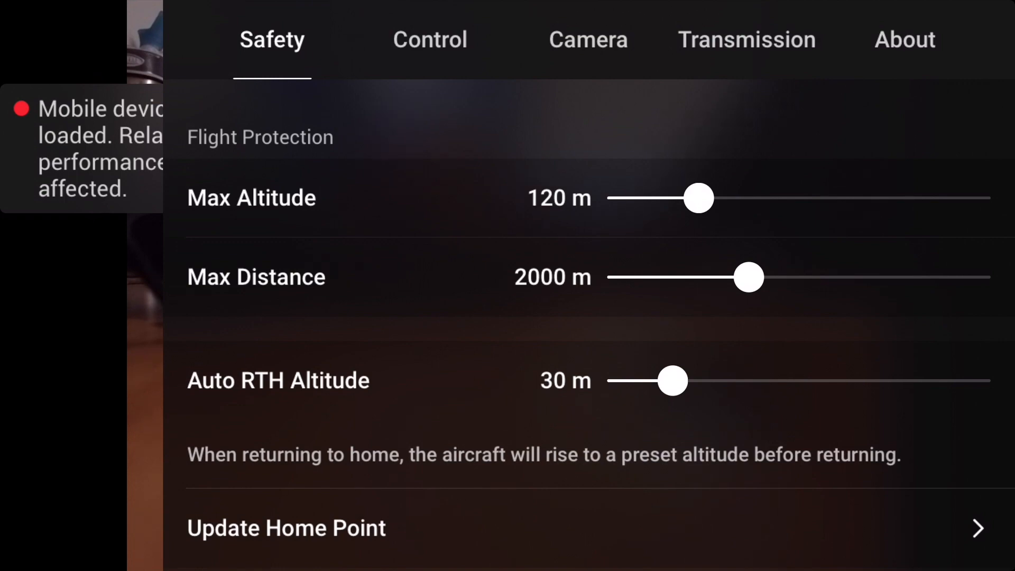
Step: Show the About page with Mavic Mini firmware 01.00.0300 and FlySafe database 01.00.01.17
left_click(904, 39)
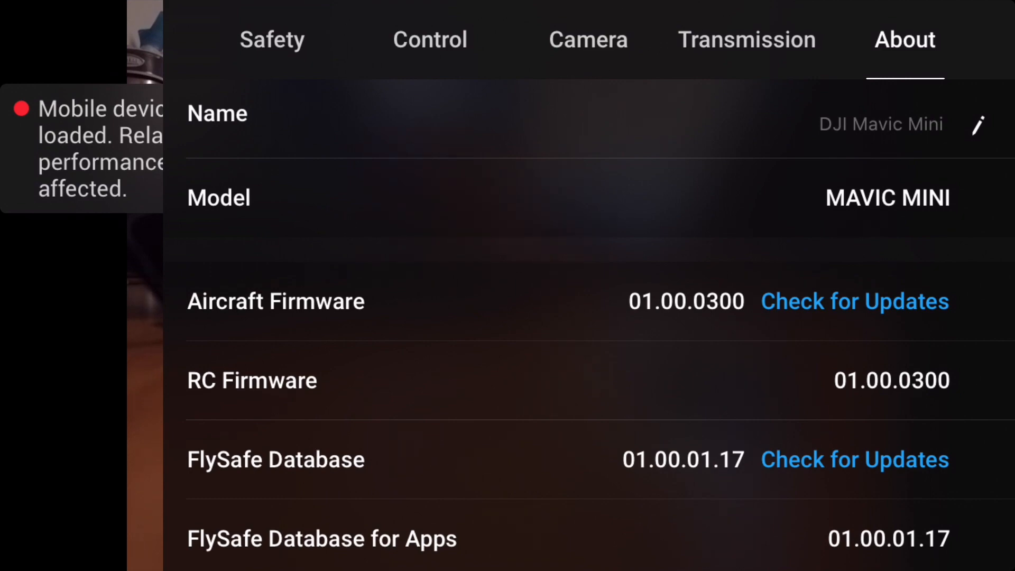
left_click(853, 460)
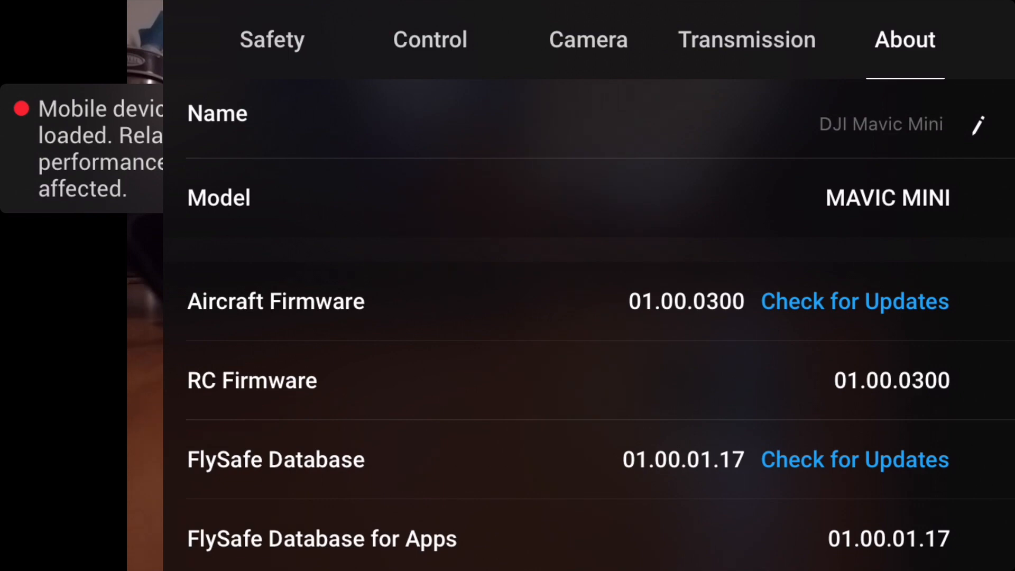
left_click(854, 460)
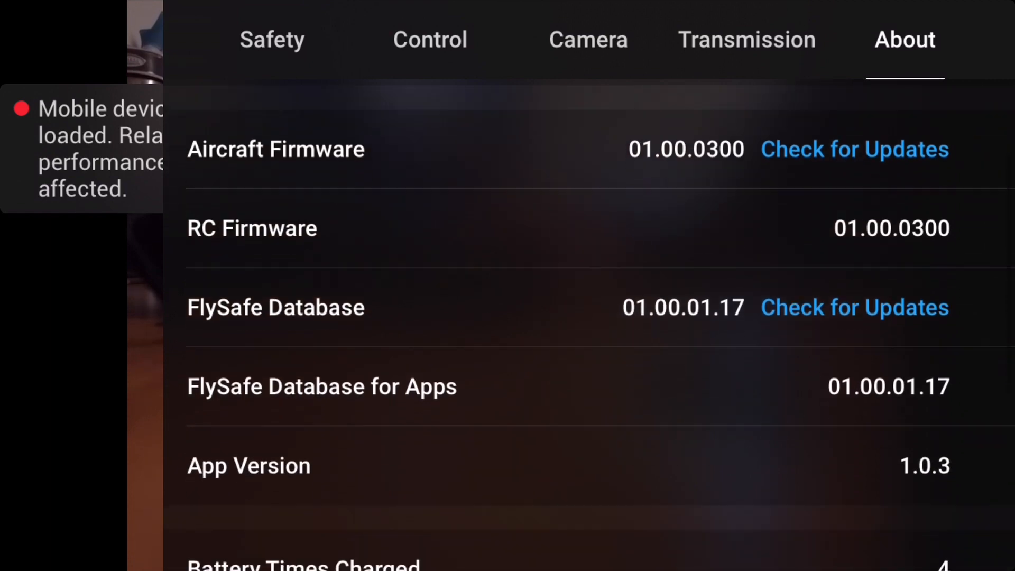
scroll("down", 3)
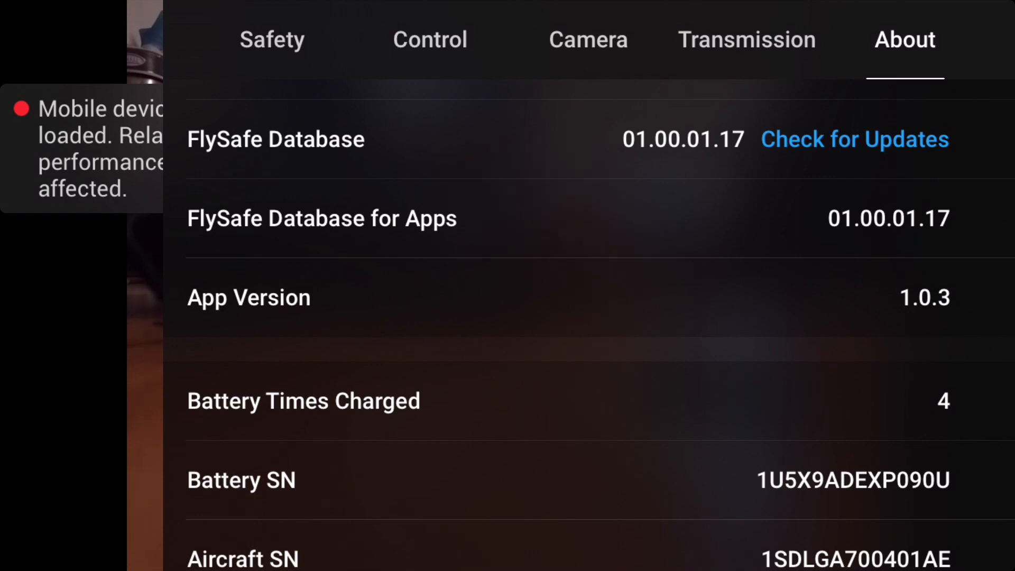
scroll("down", 3)
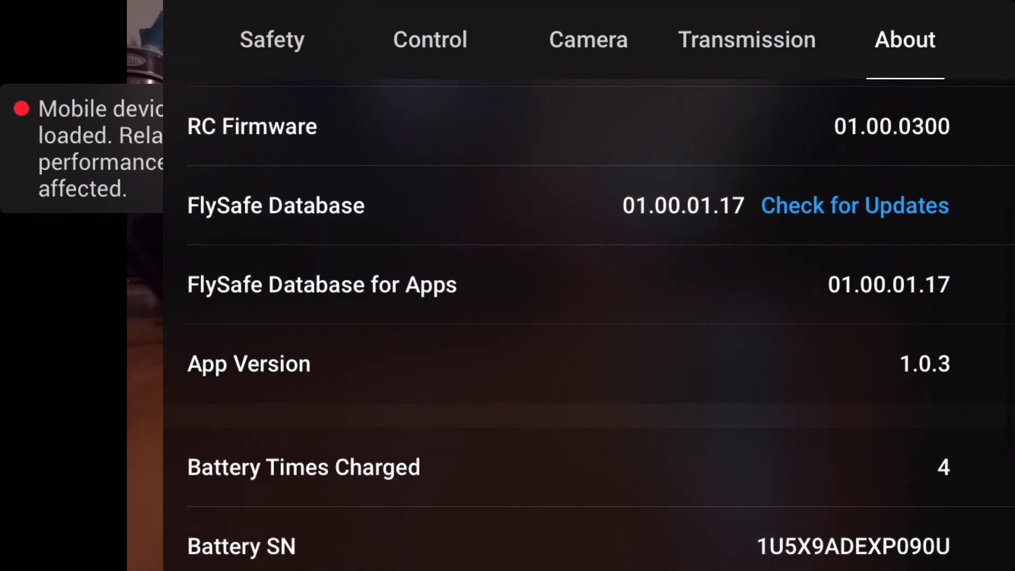
scroll("up", 3)
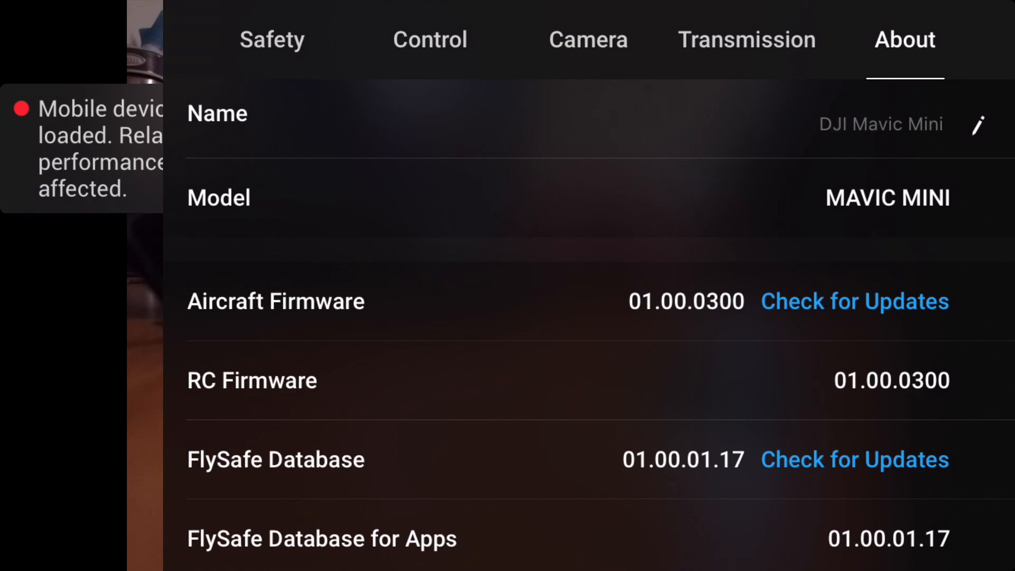
Step: Switch to the Safety settings showing max altitude 120 m, distance 2000 m, RTH altitude 30 m
left_click(34, 40)
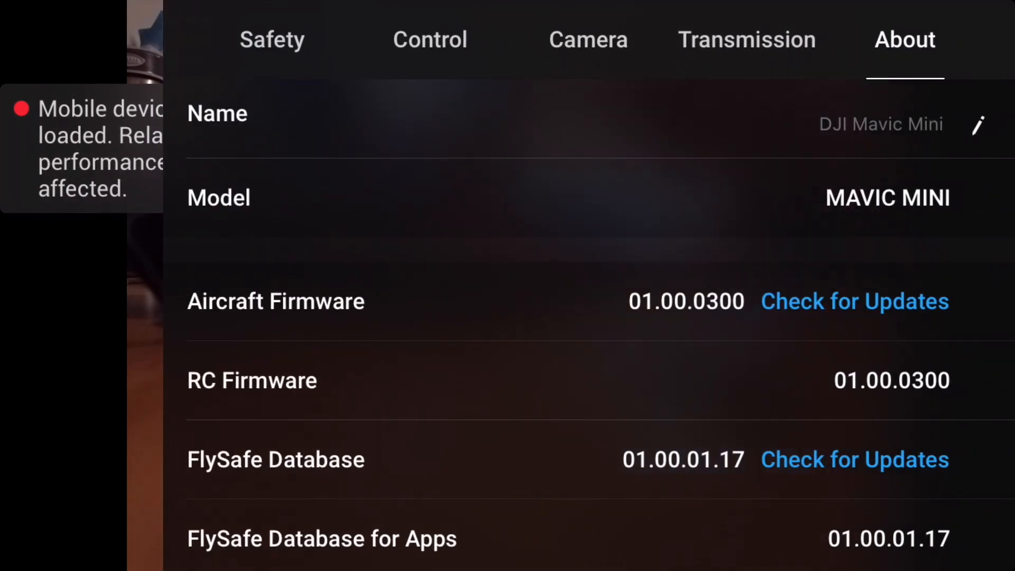
left_click(272, 39)
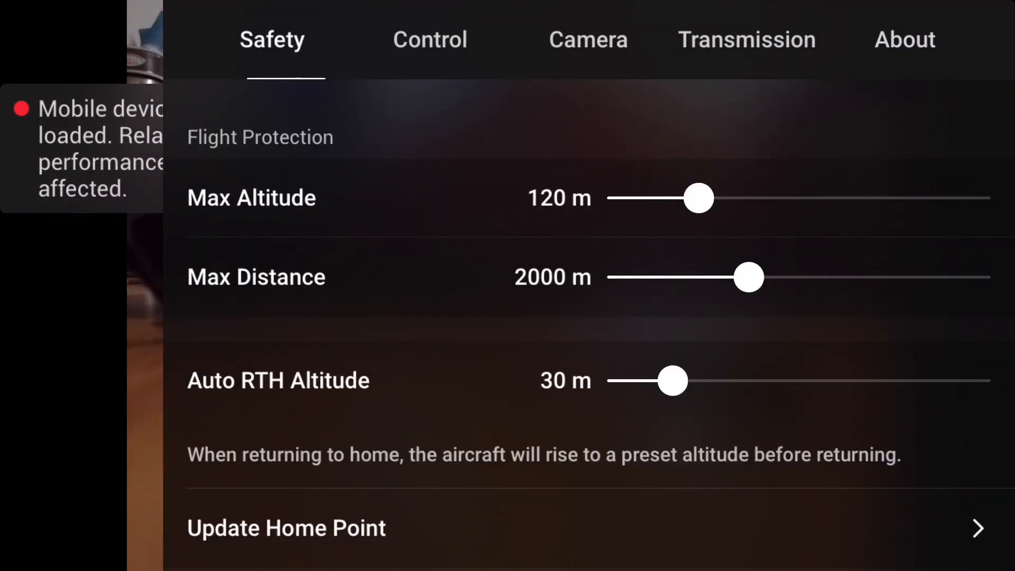